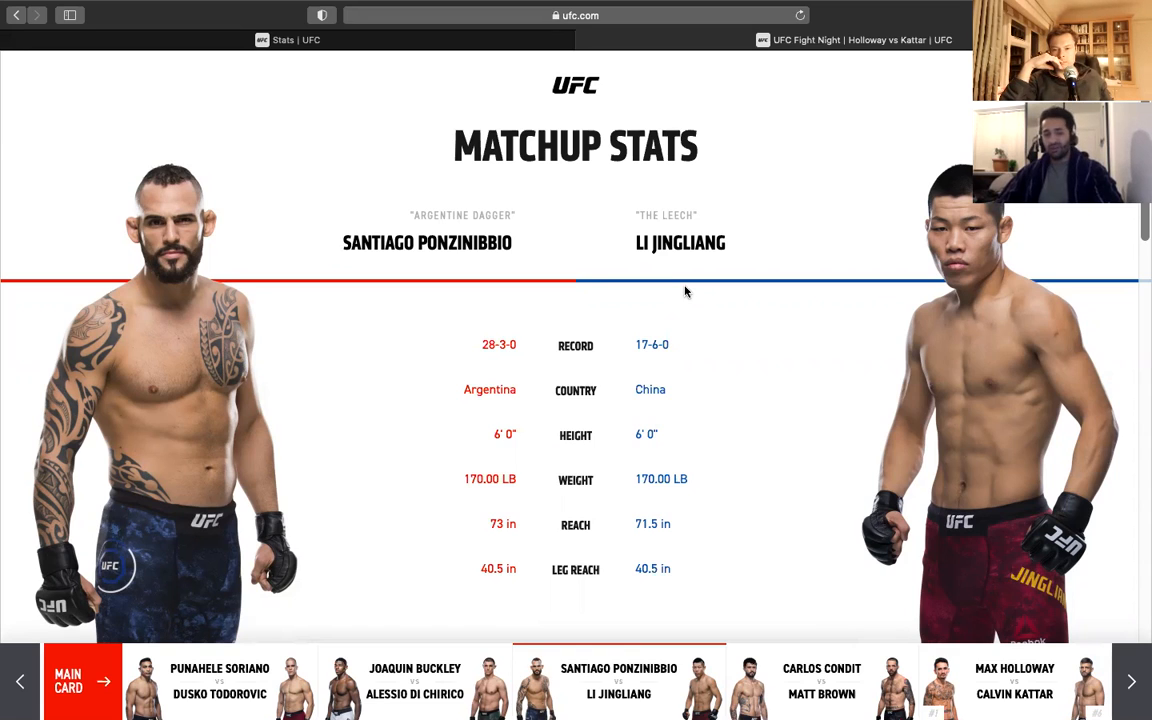
mouse_move(650, 300)
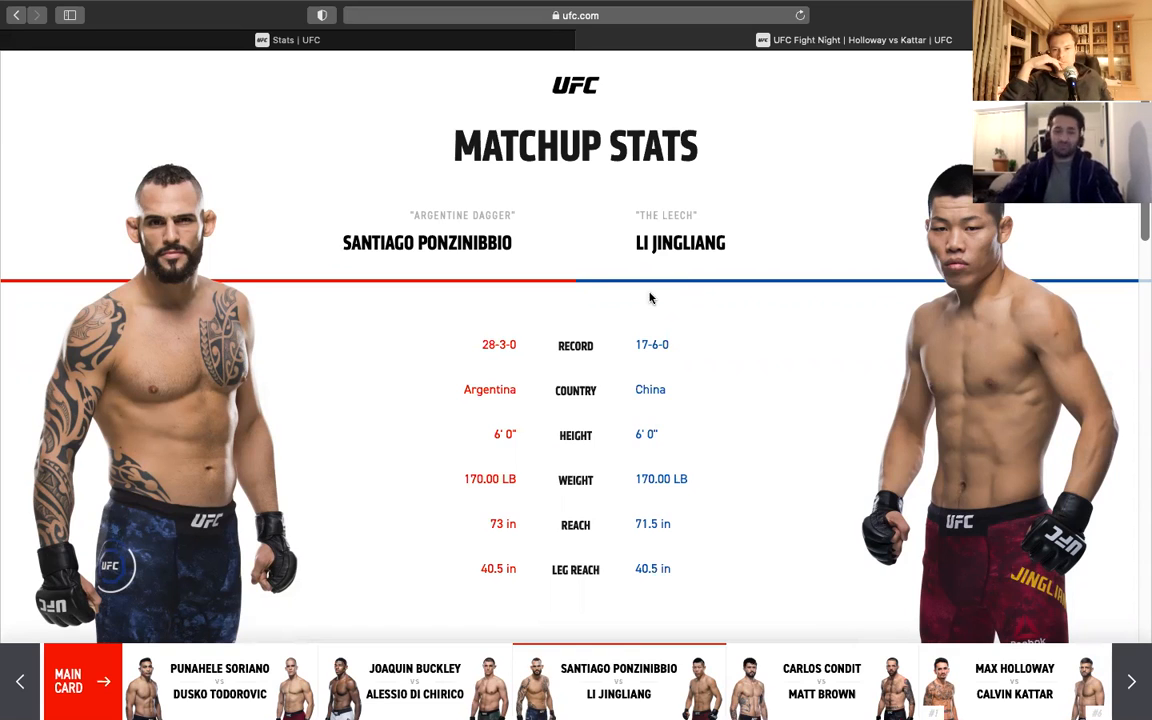
scroll("down", 3)
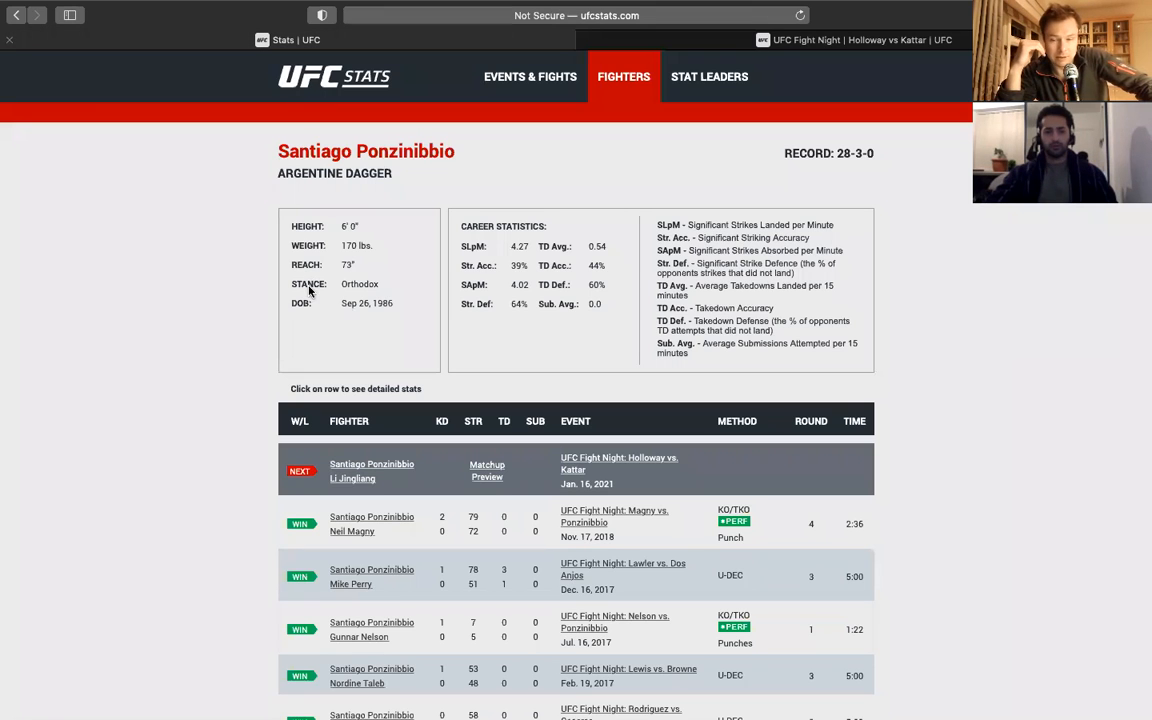
mouse_move(556, 176)
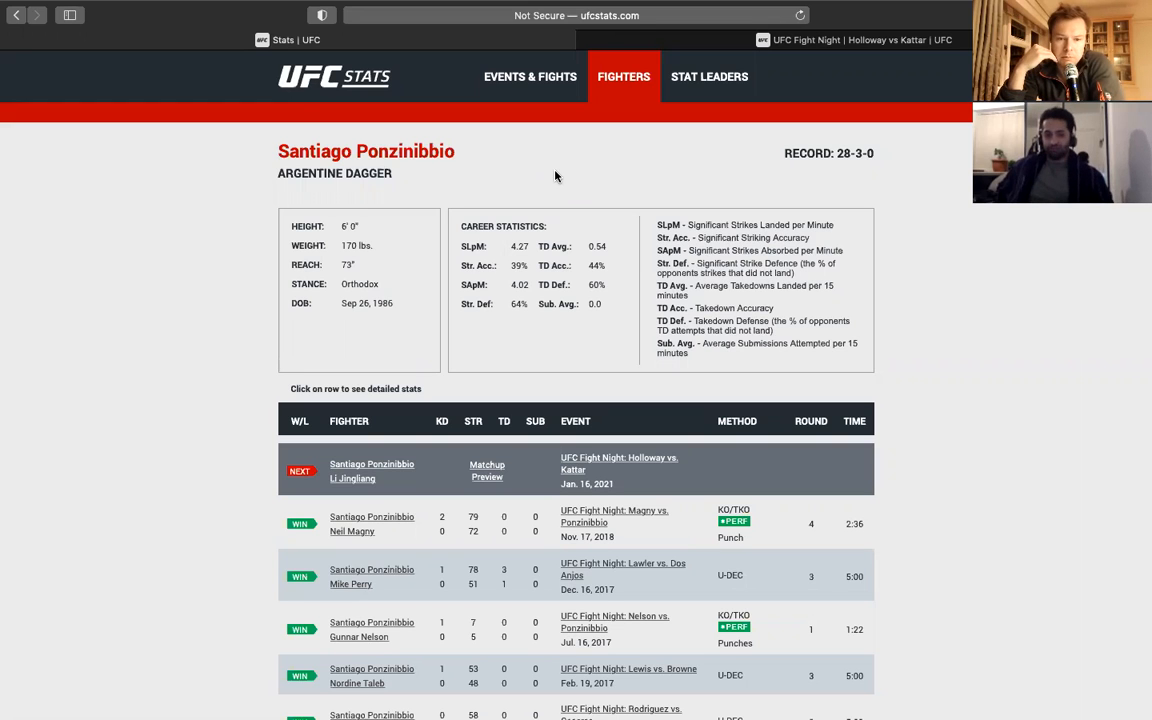
scroll("down", 3)
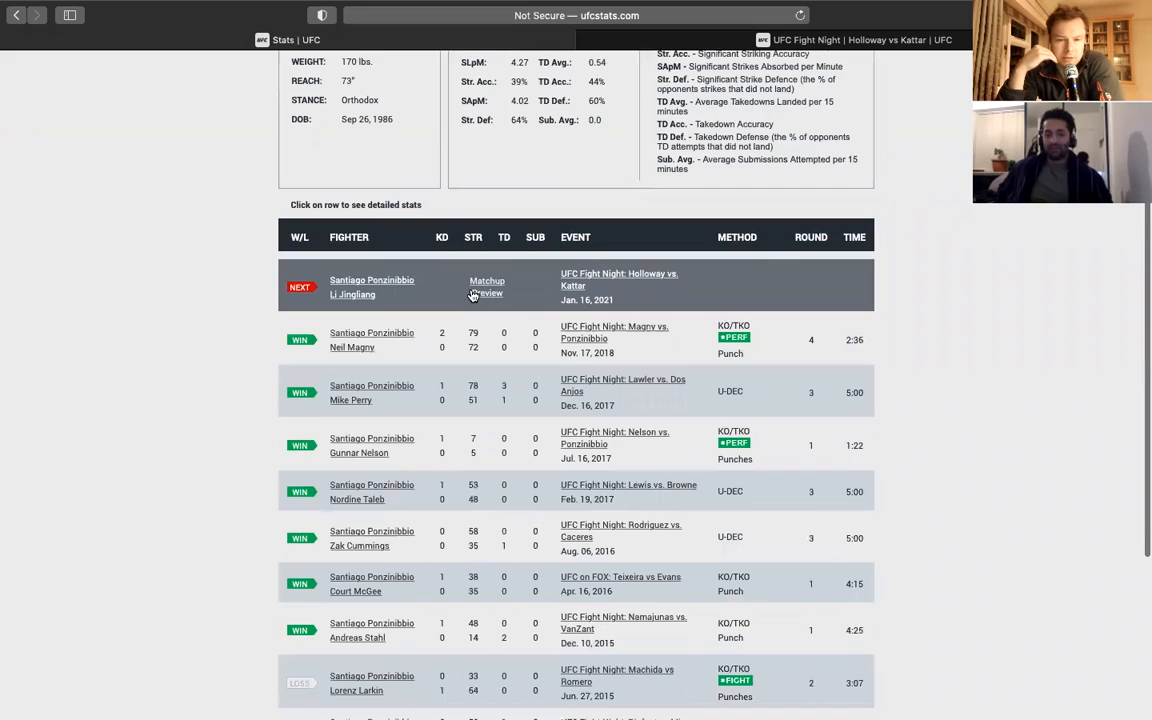
scroll("down", 3)
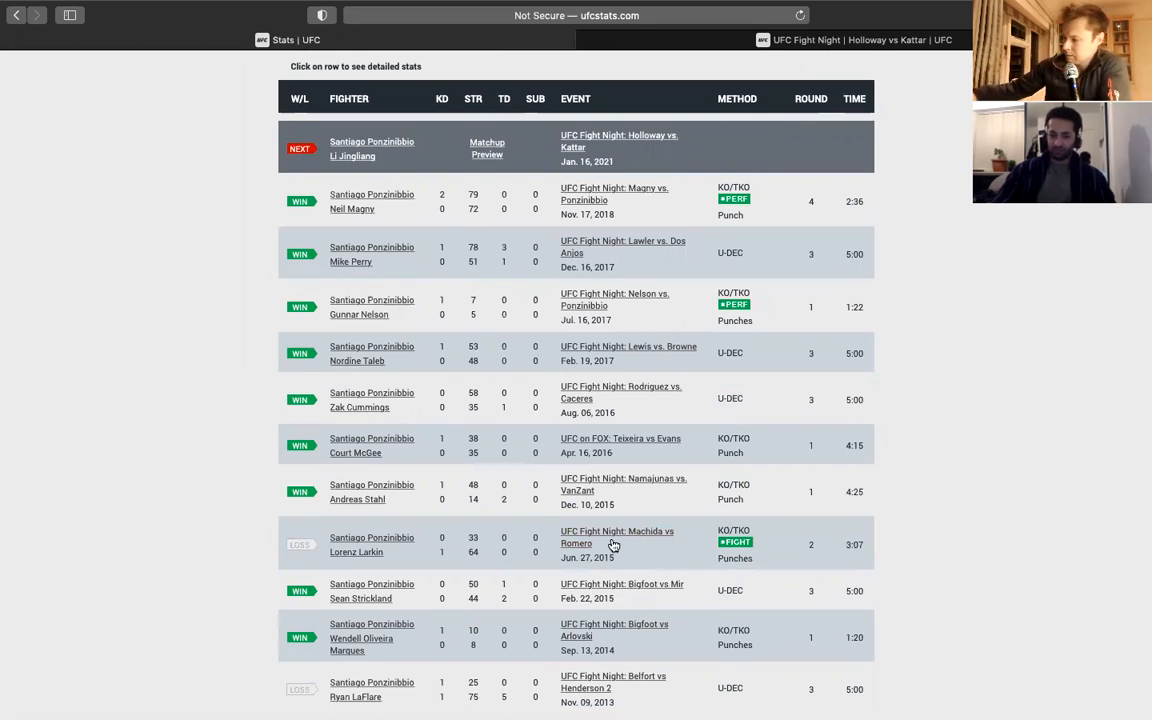
scroll("down", 3)
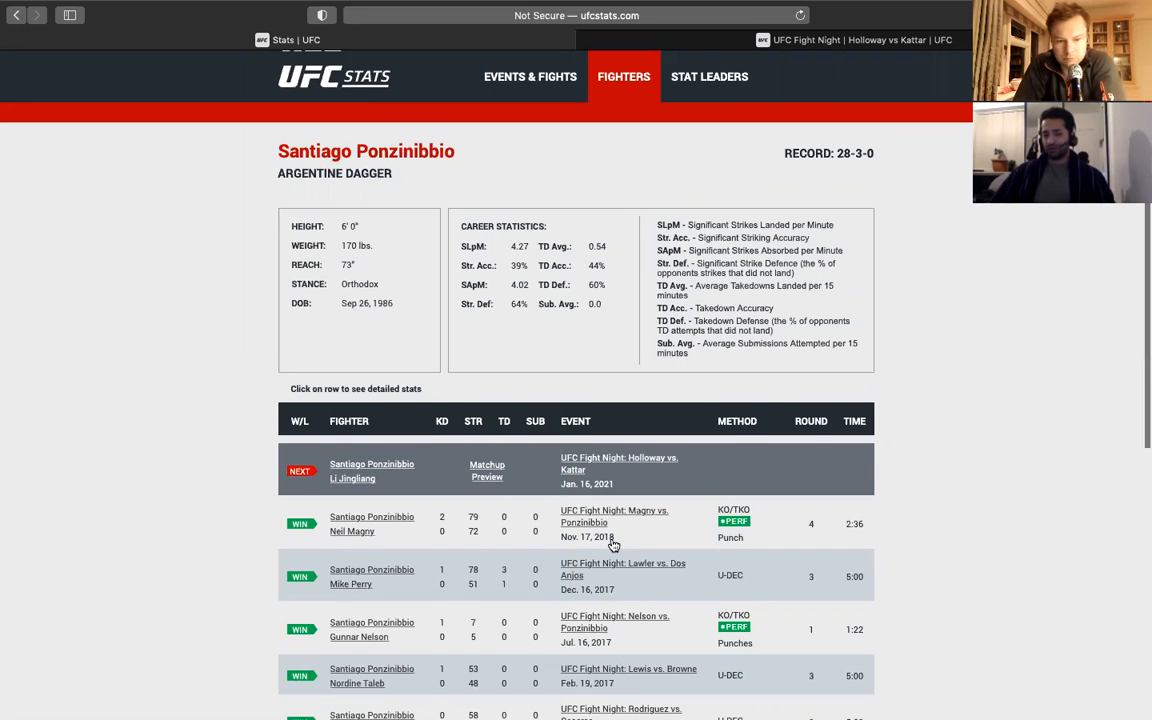
scroll("down", 3)
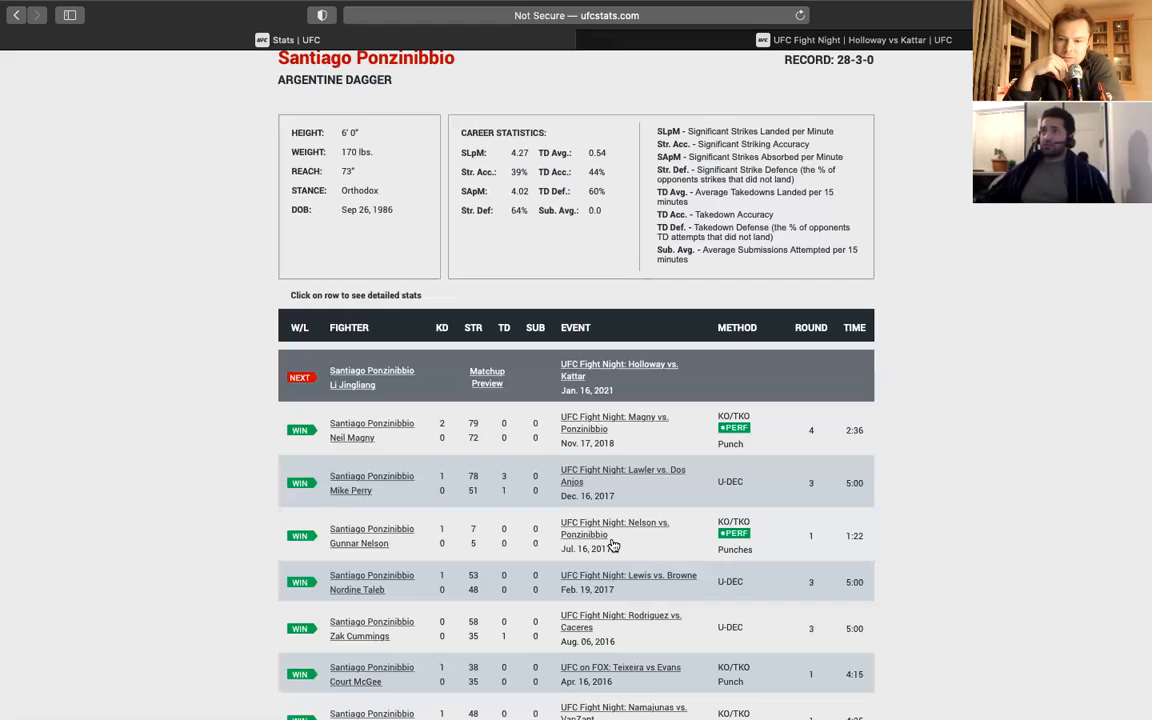
mouse_move(4, 680)
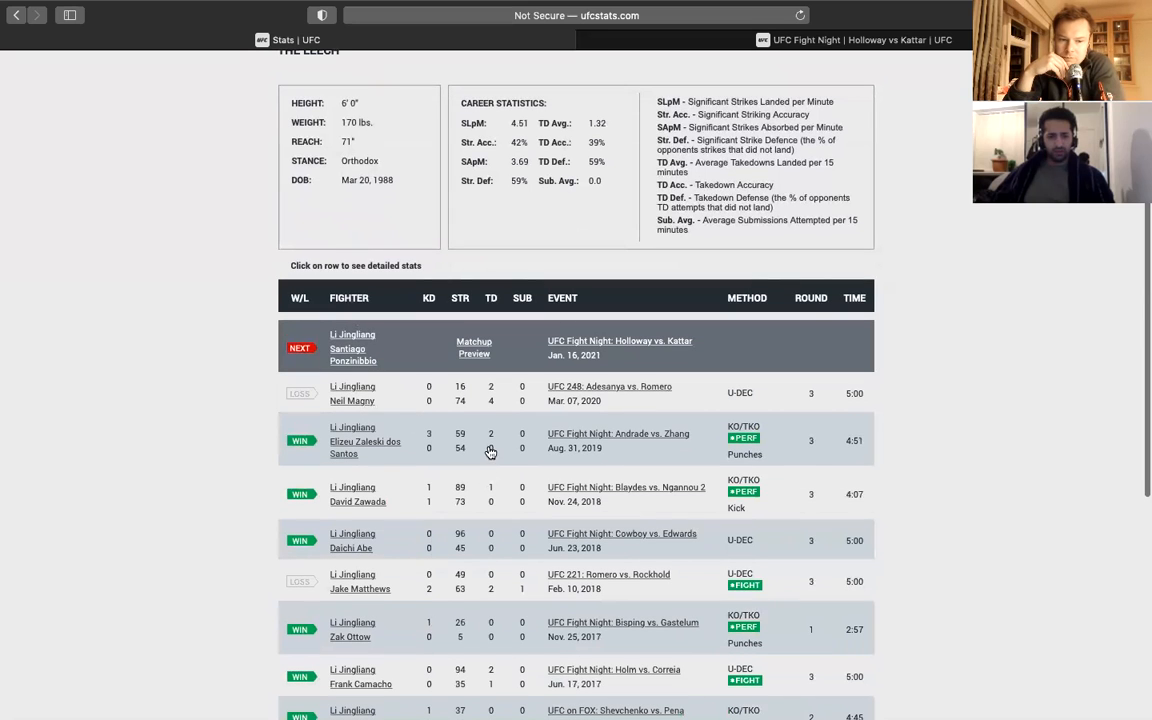
scroll("down", 3)
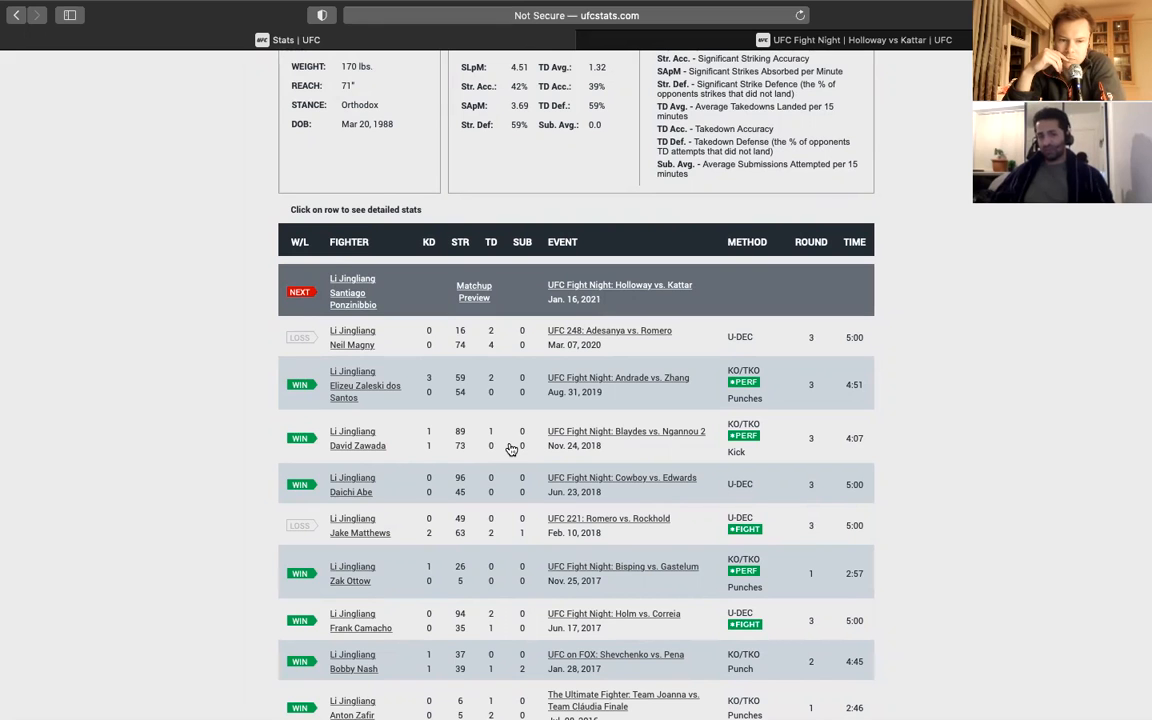
scroll("up", 3)
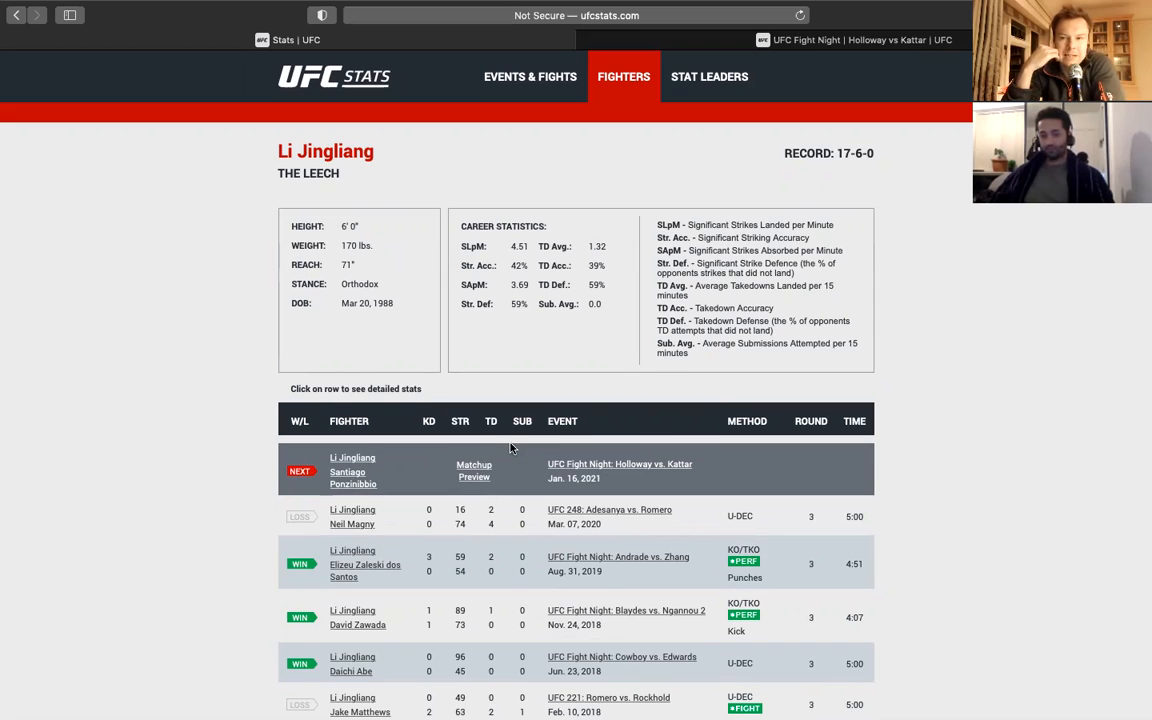
mouse_move(1144, 246)
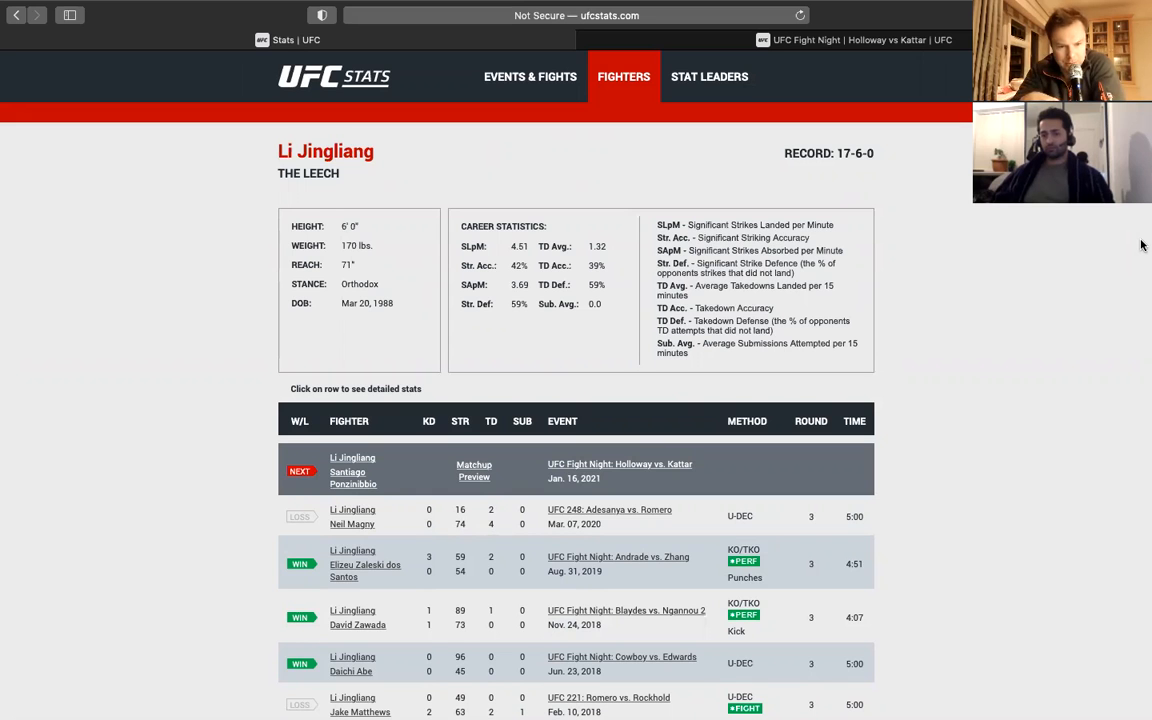
scroll("down", 3)
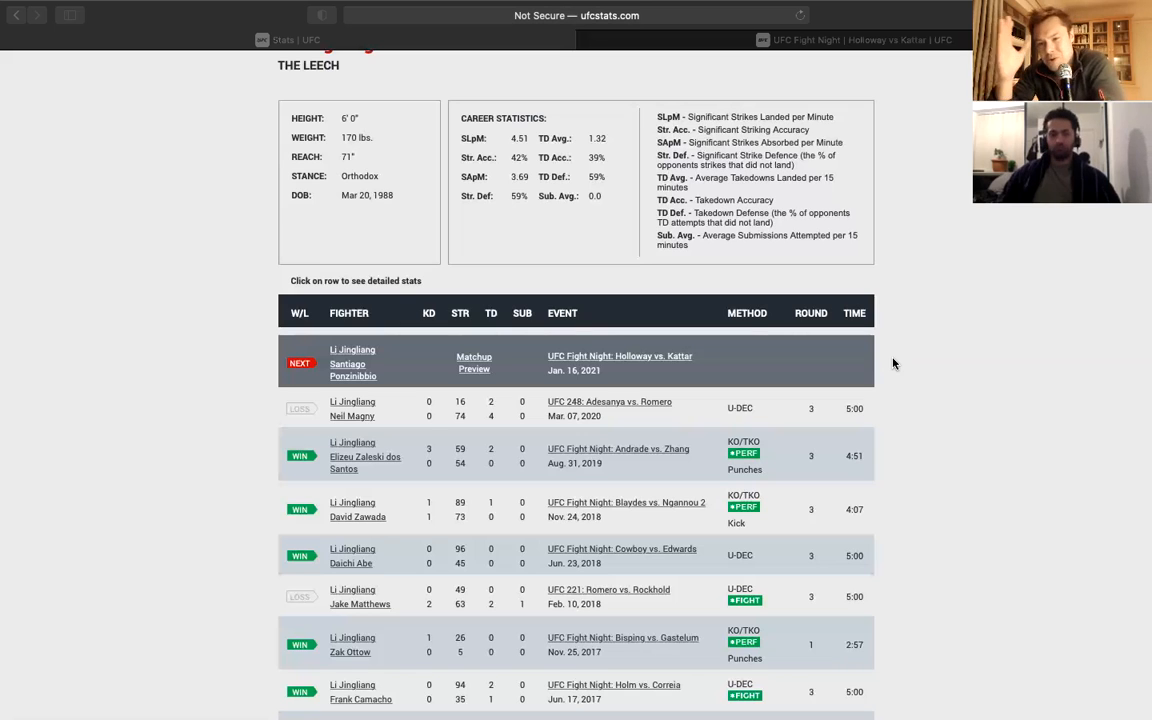
mouse_move(872, 300)
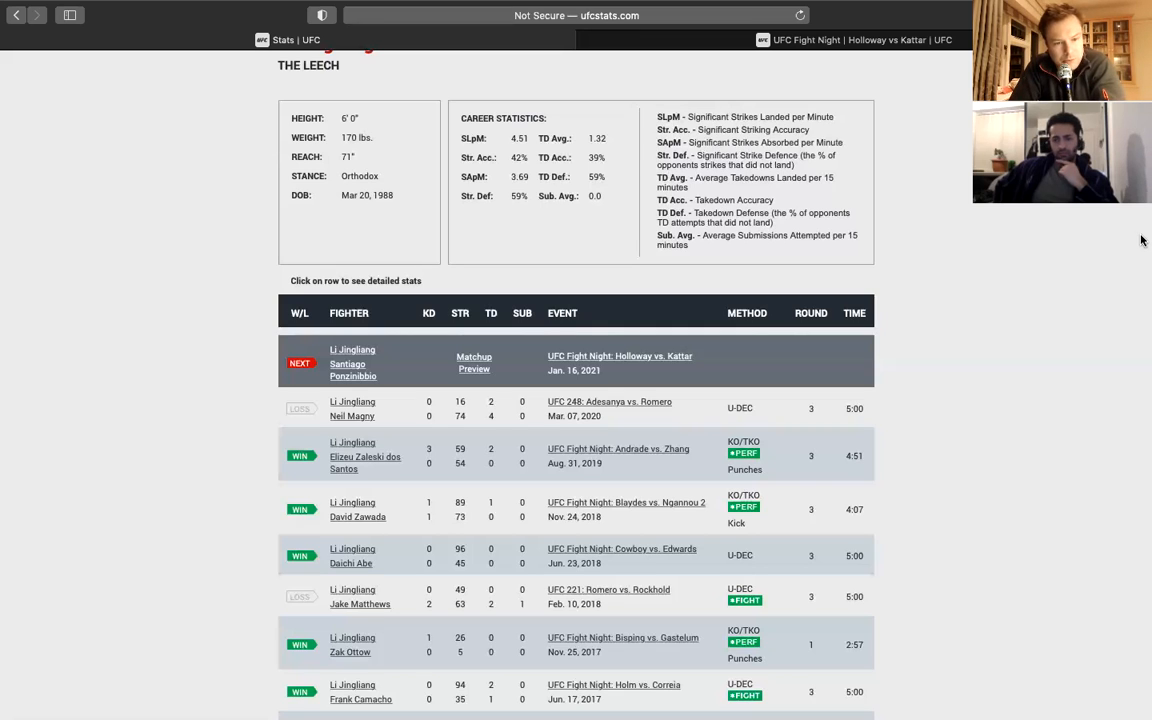
mouse_move(754, 292)
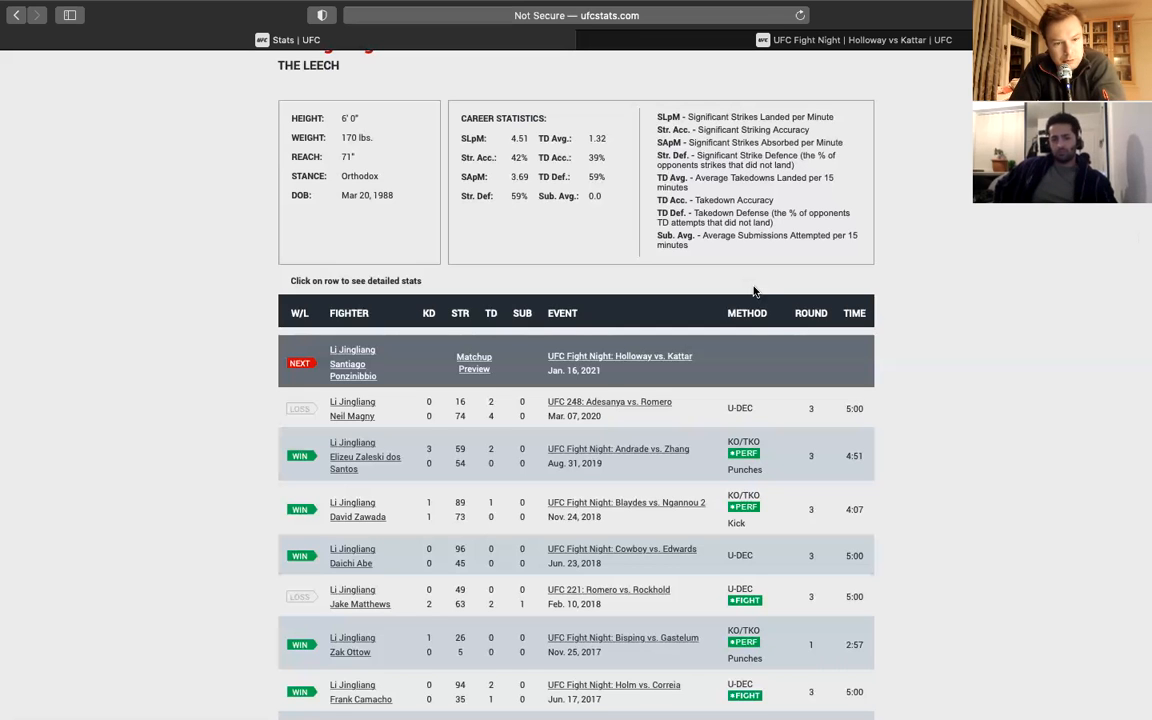
scroll("down", 3)
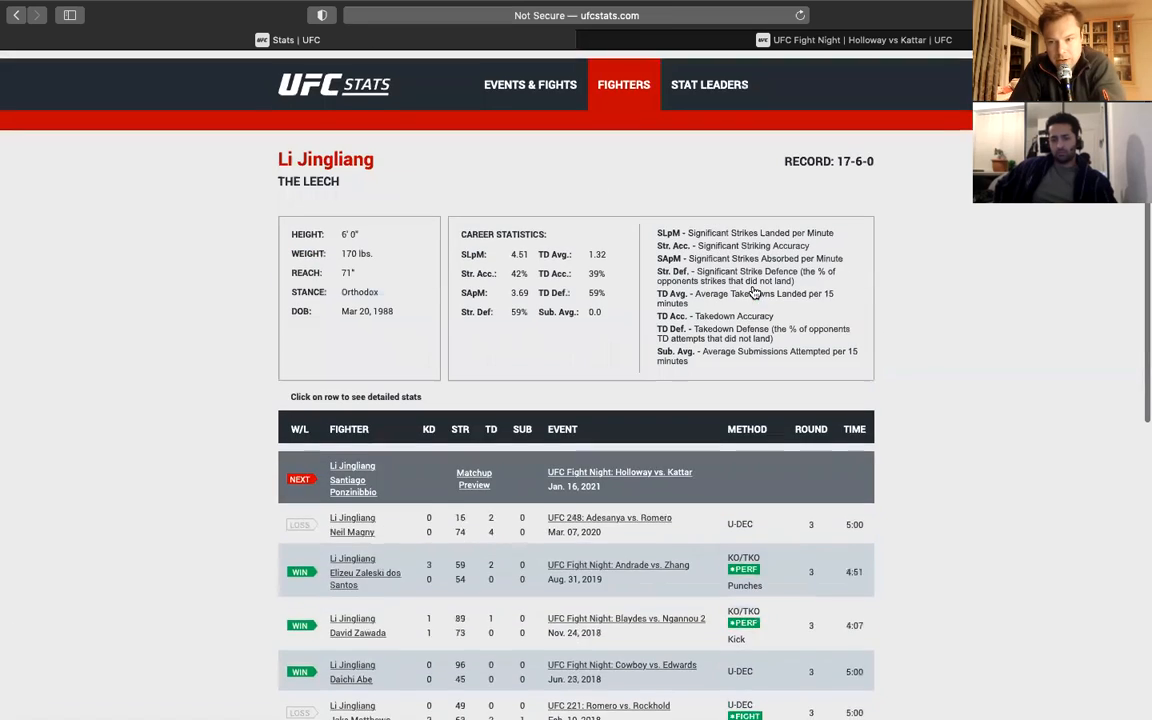
scroll("down", 3)
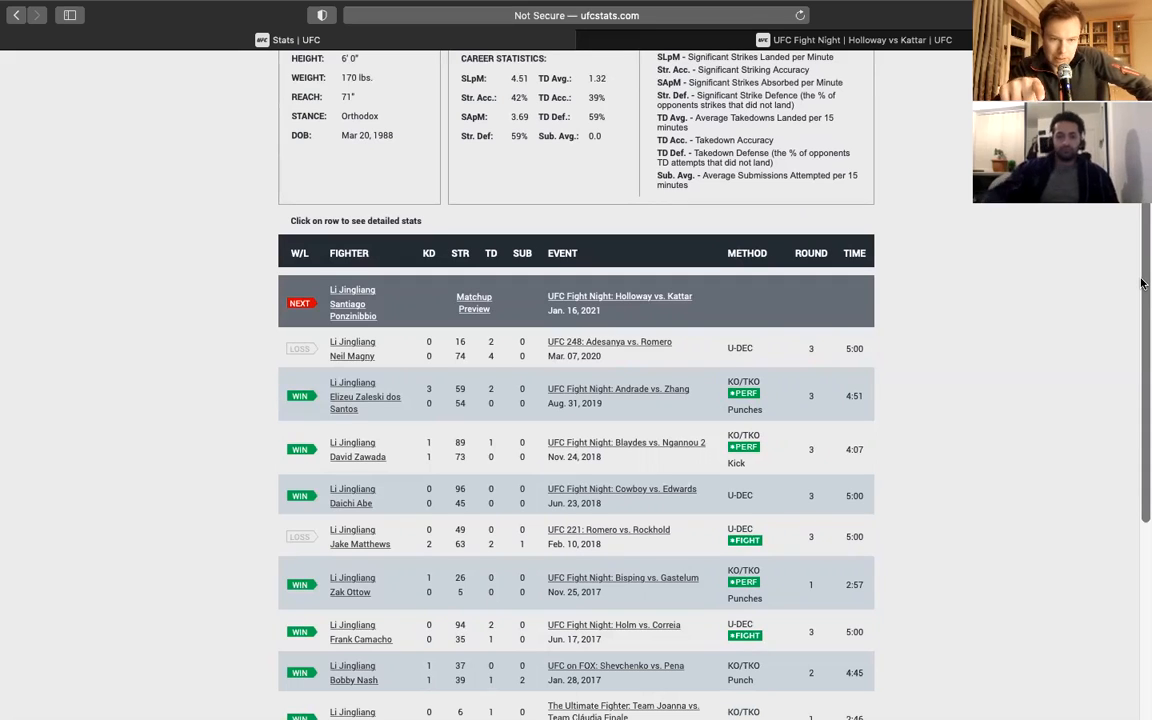
scroll("down", 3)
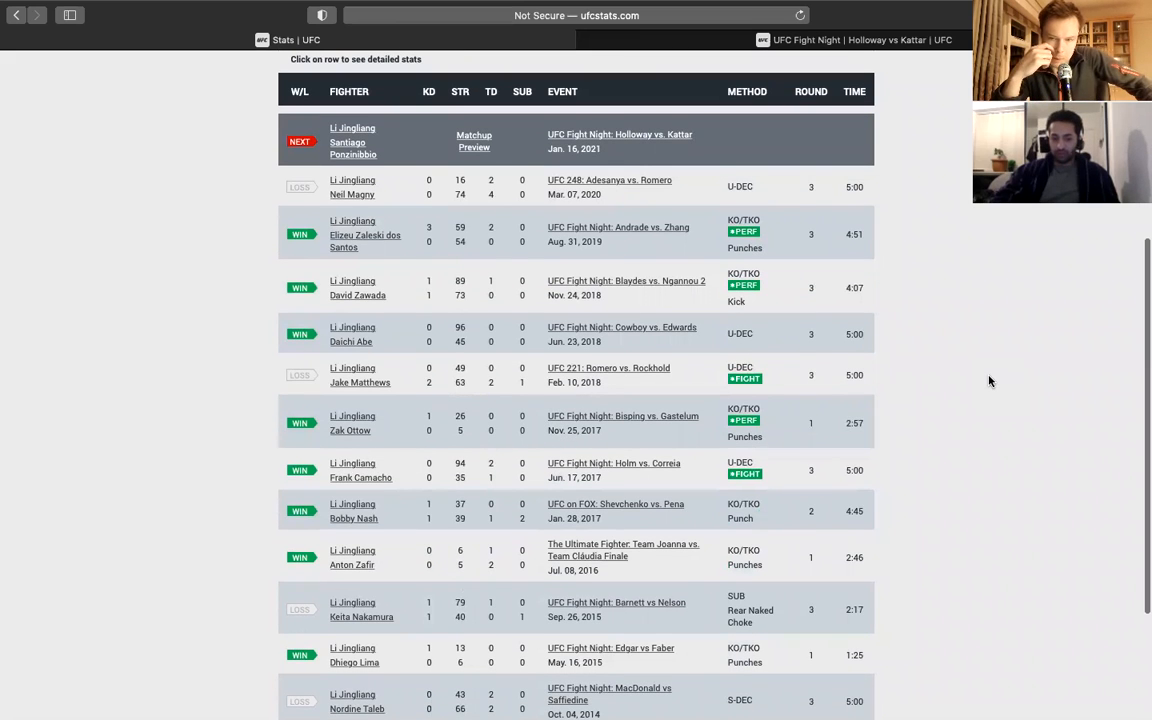
scroll("down", 3)
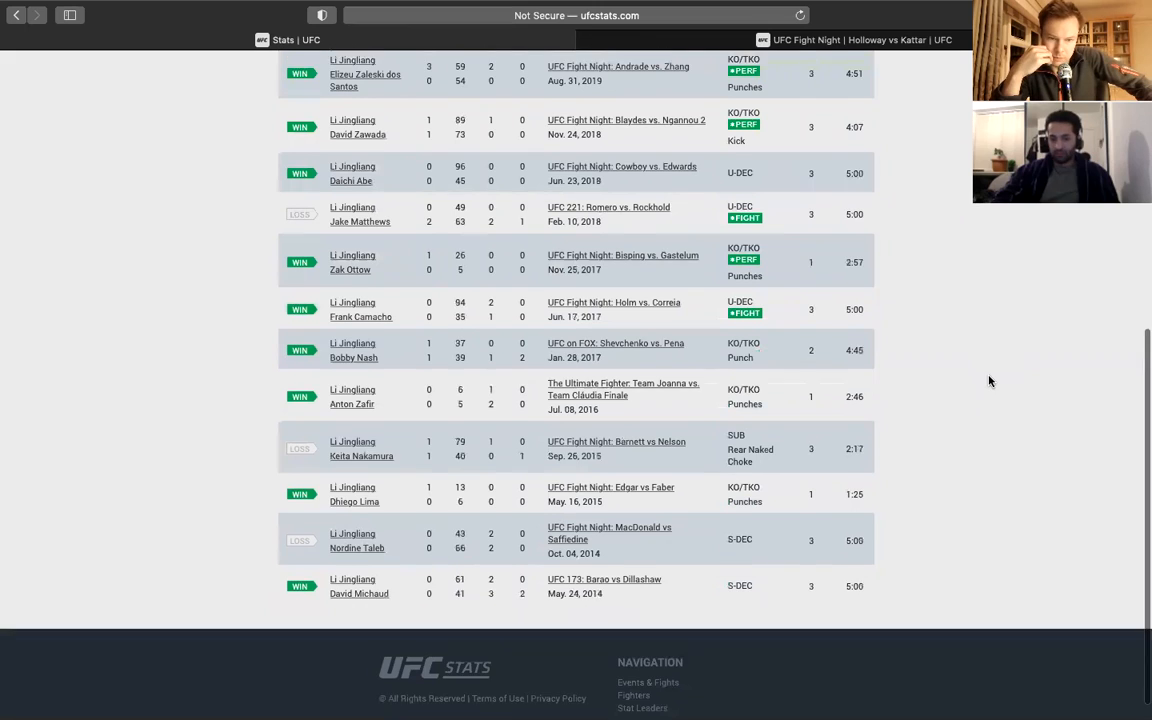
scroll("down", 3)
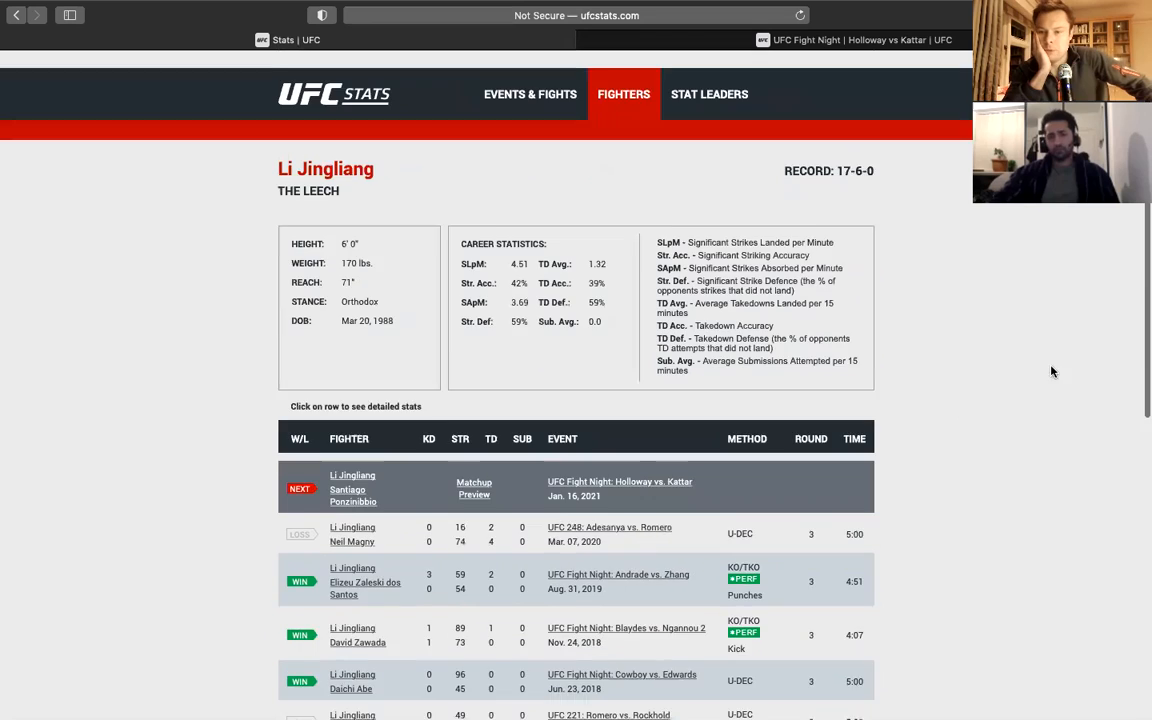
scroll("down", 3)
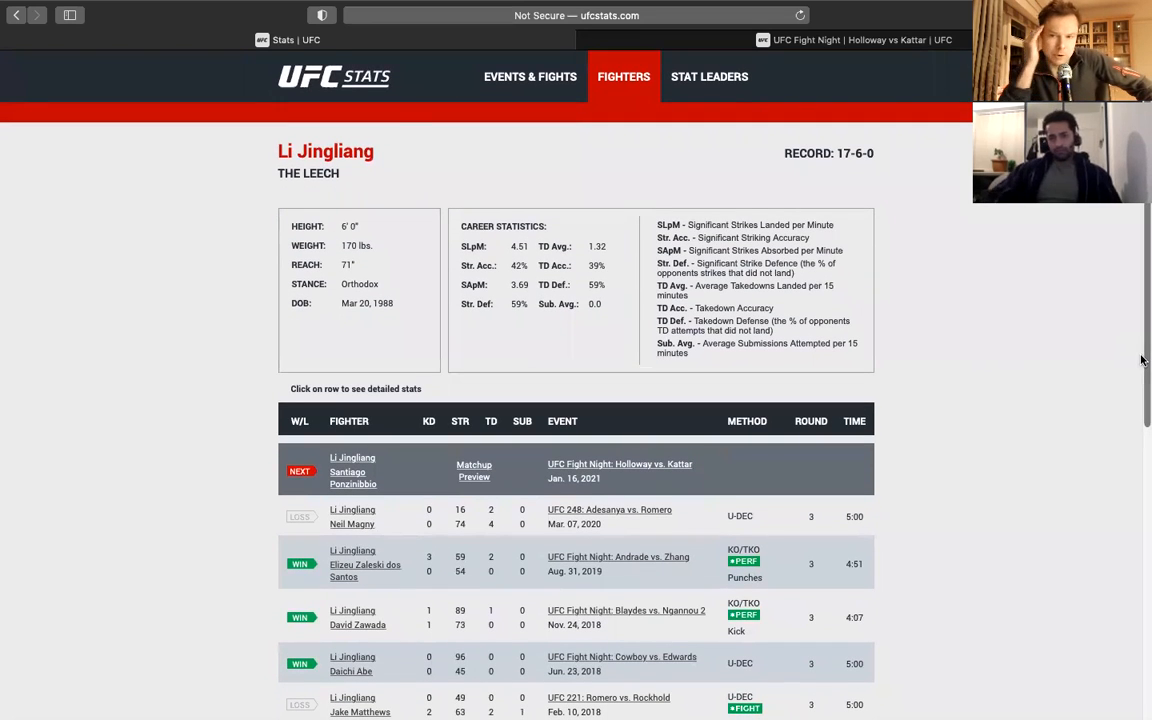